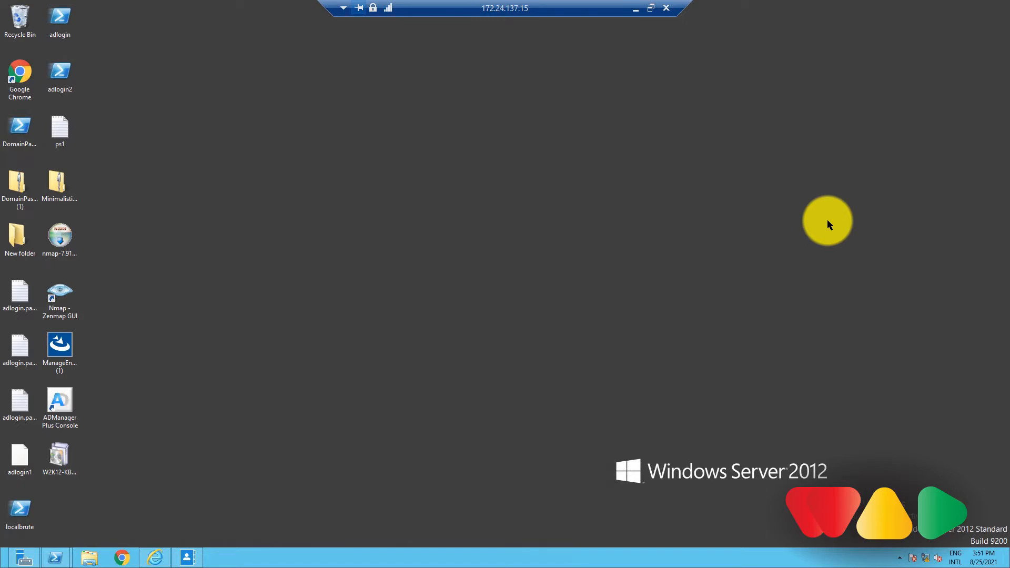
pyautogui.moveTo(672, 240)
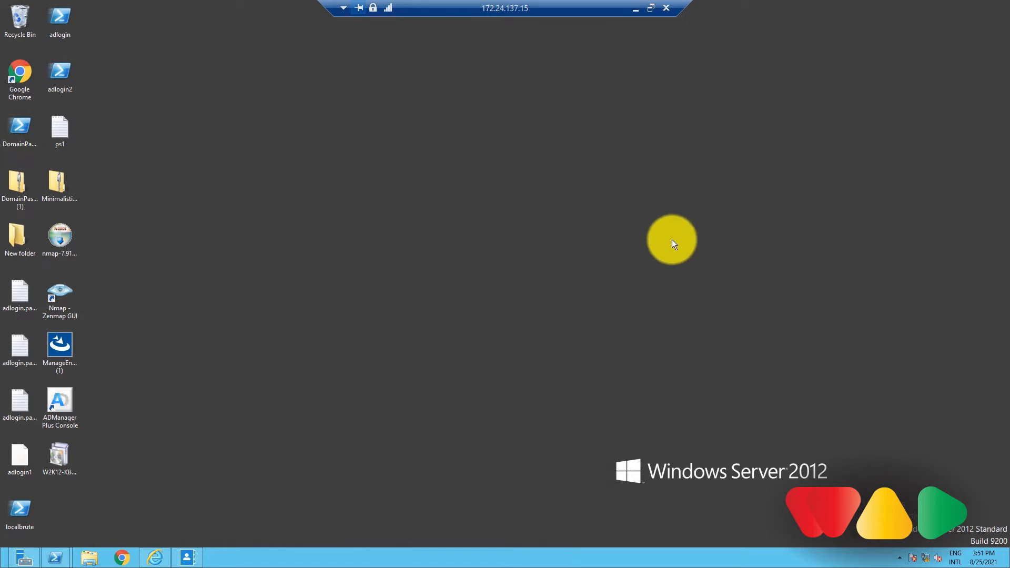
pyautogui.moveTo(801, 121)
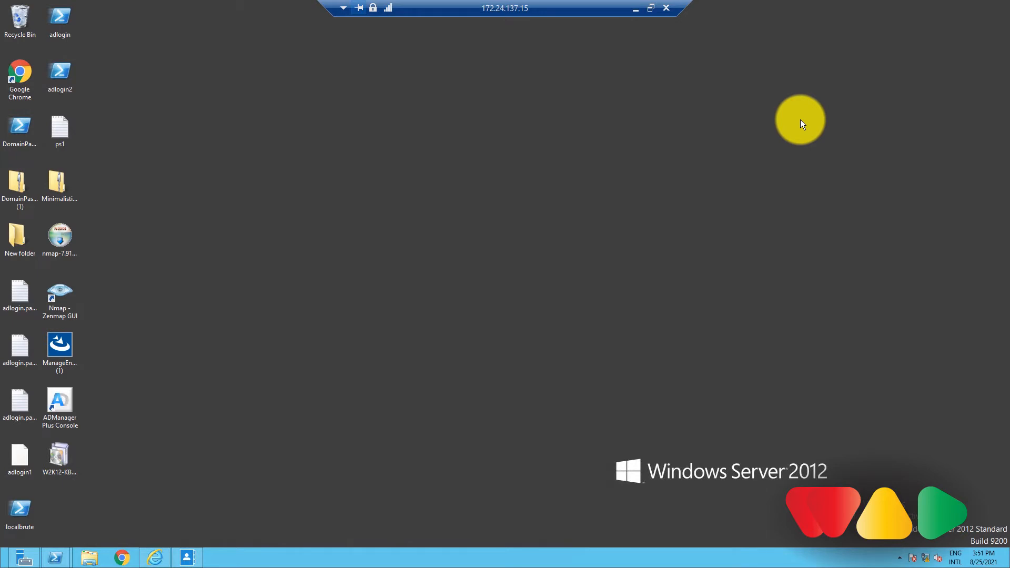
pyautogui.moveTo(516, 232)
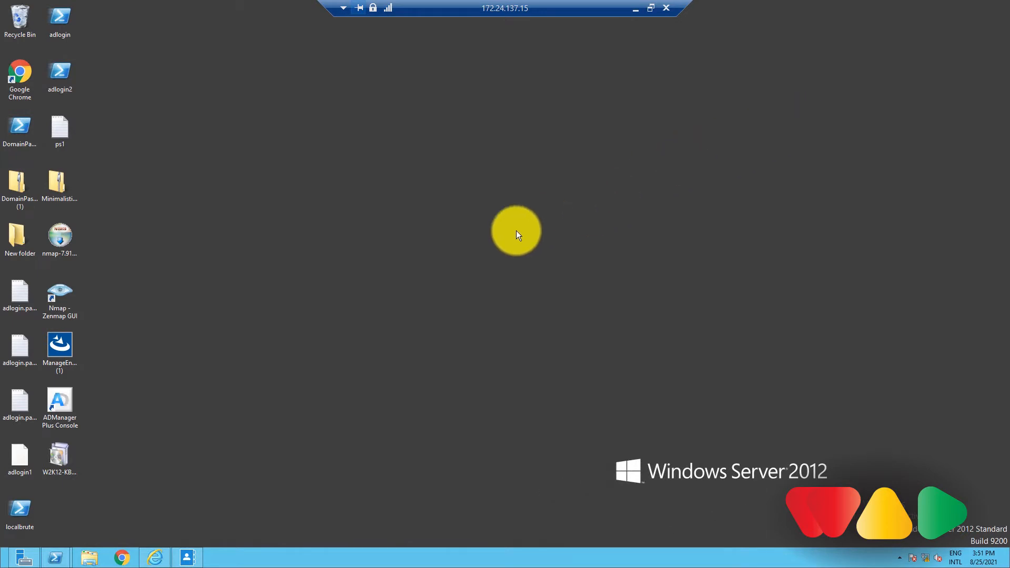
pyautogui.moveTo(178, 393)
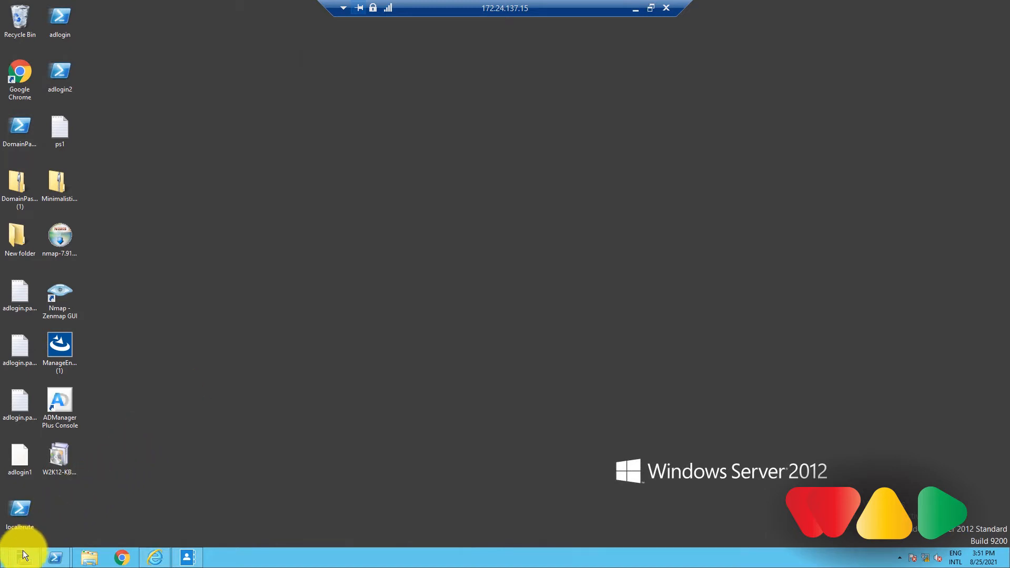
# Step: Launch Active Directory Administrative Center from Server Manager's Tools menu
pyautogui.click(23, 556)
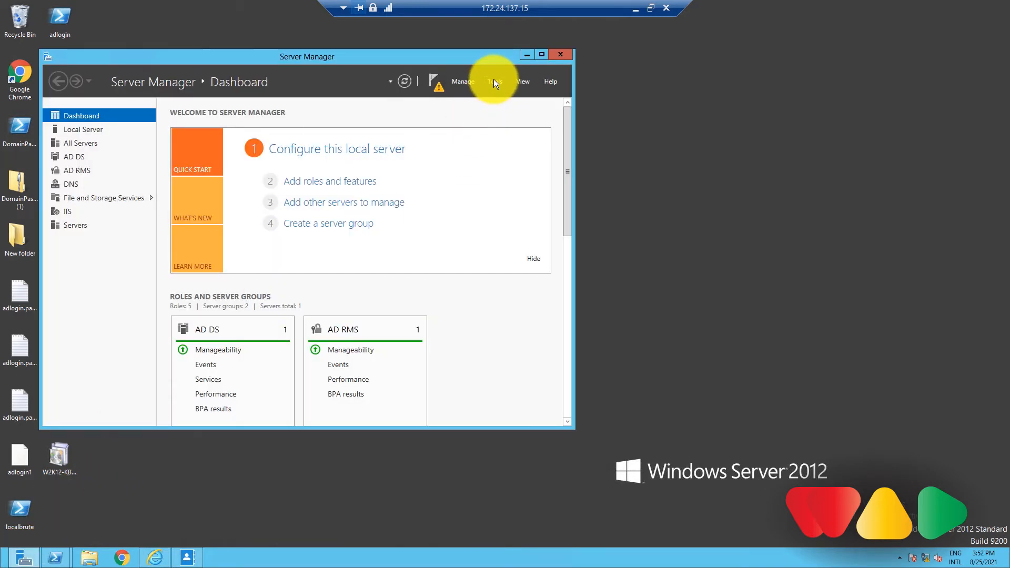
pyautogui.click(495, 81)
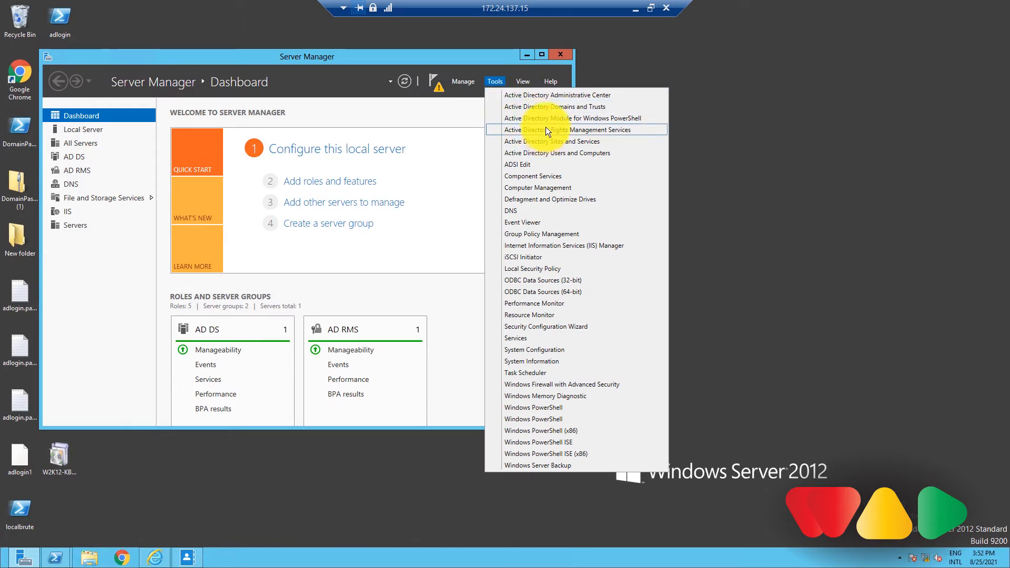
pyautogui.click(557, 94)
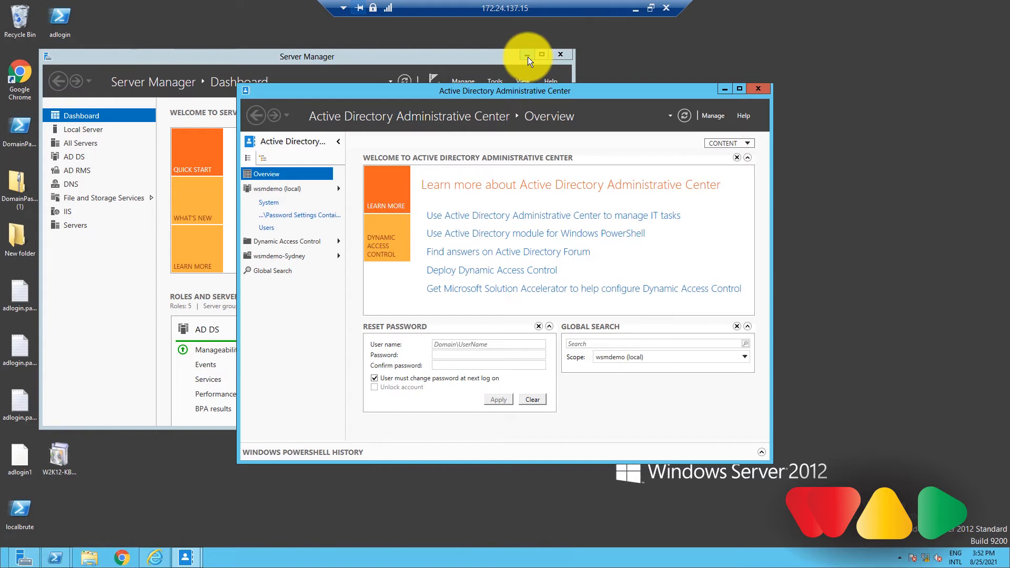
# Step: Create a new Password Settings object from System's Password Settings Container
pyautogui.click(267, 202)
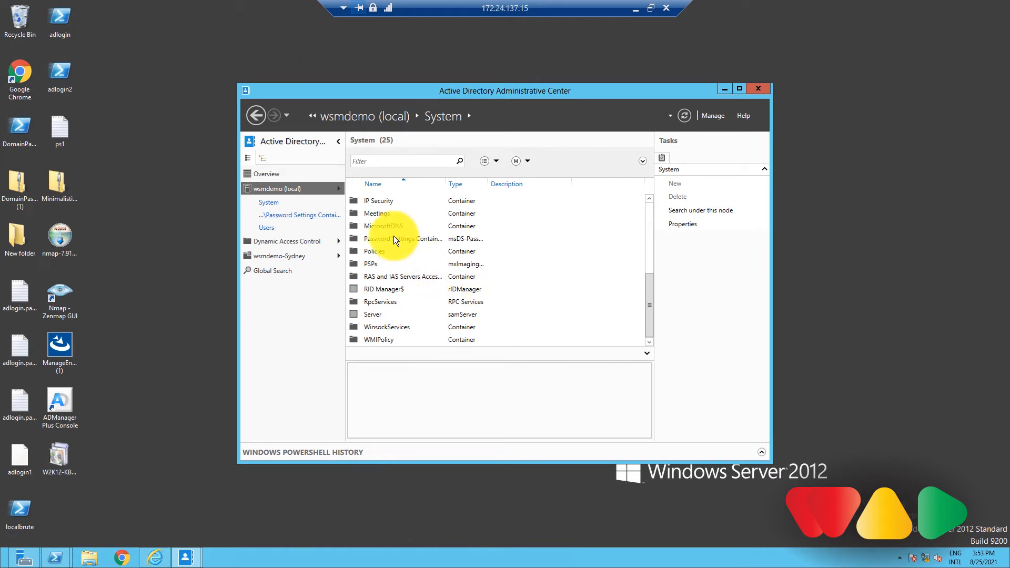
pyautogui.rightClick(394, 239)
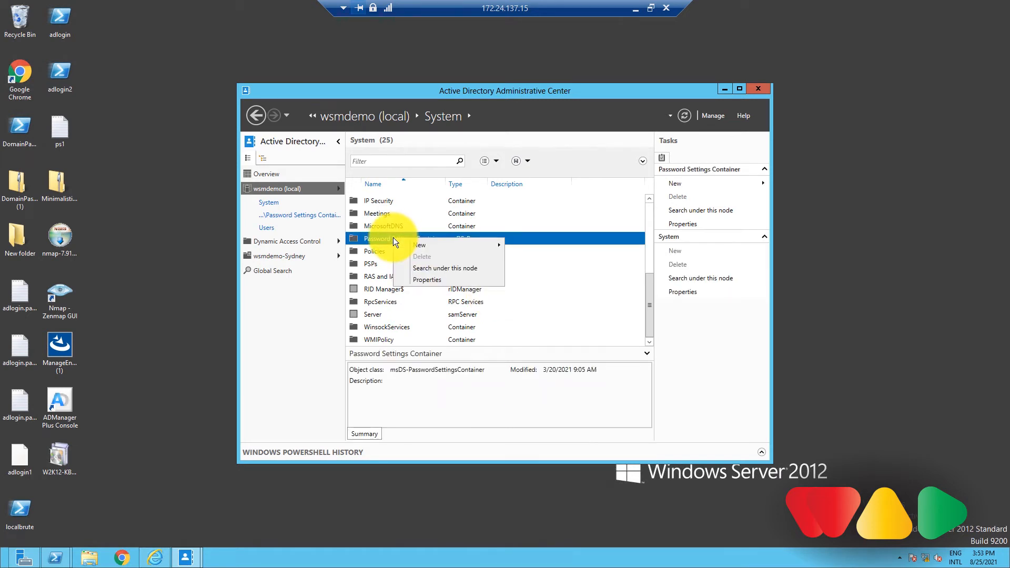
pyautogui.moveTo(404, 245)
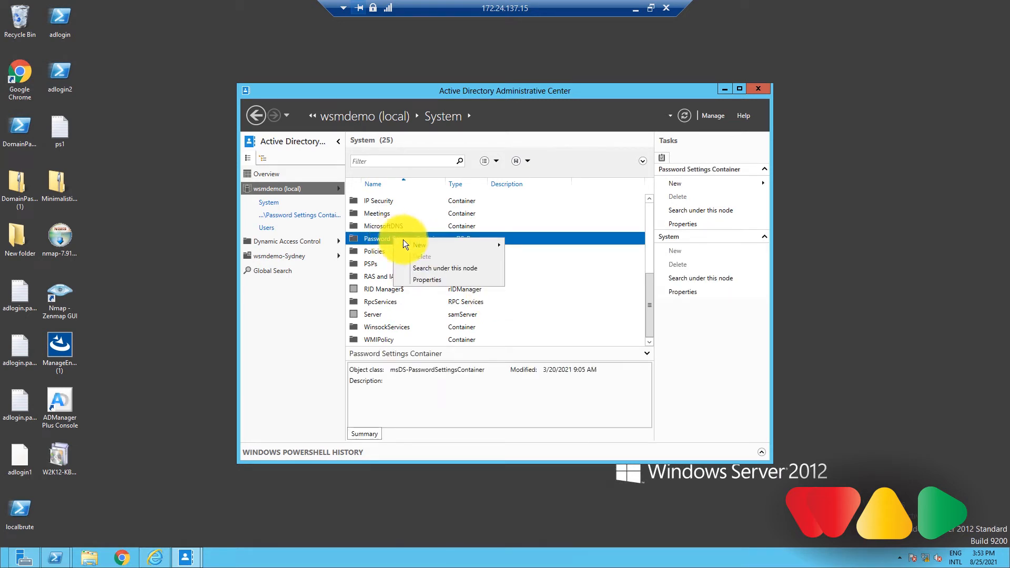
pyautogui.moveTo(419, 244)
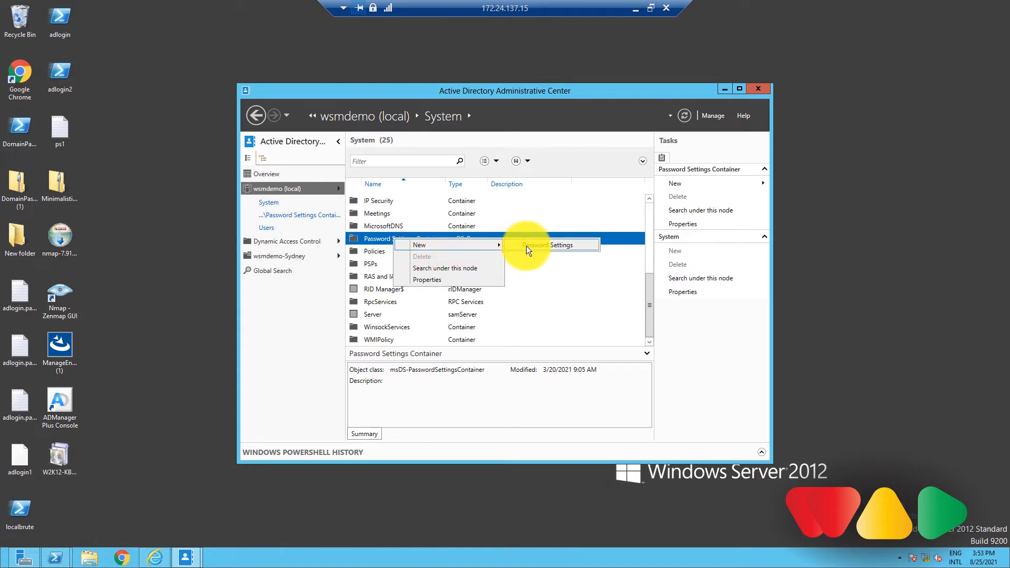
pyautogui.click(551, 245)
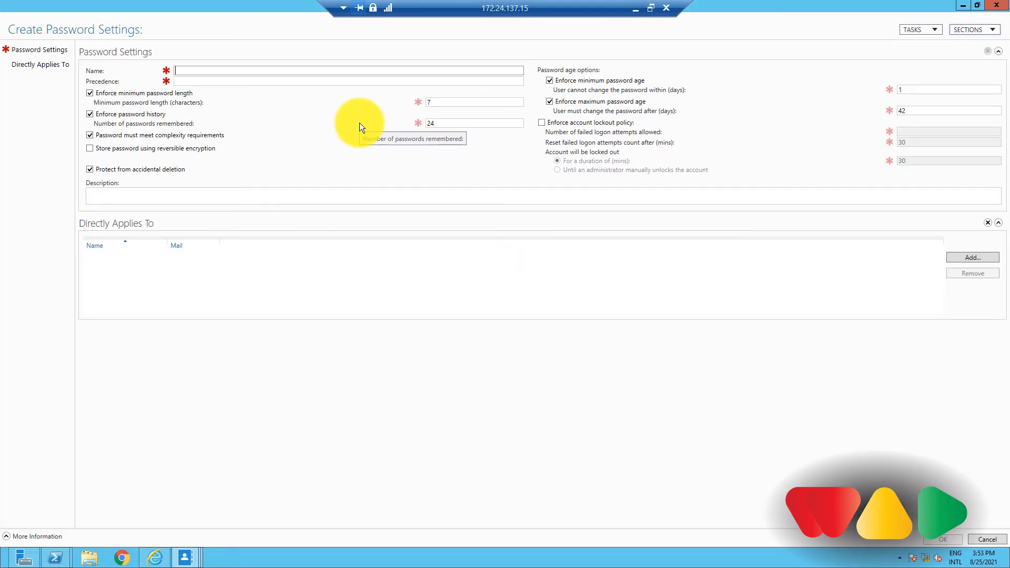
# Step: Create 'Test PSO' with precedence 1, applied directly to the administrator account
pyautogui.write('Test PSO')
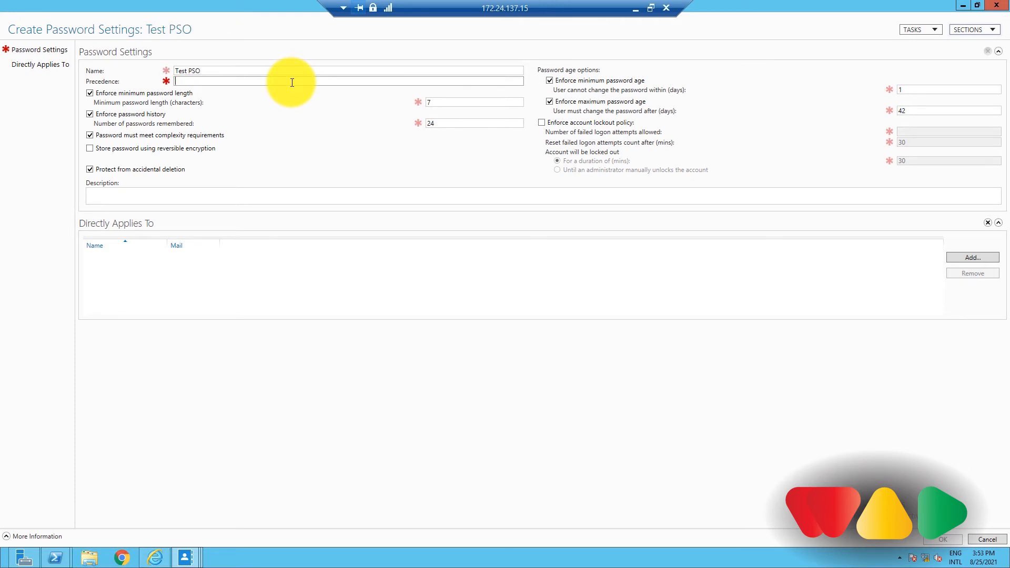
pyautogui.write('1')
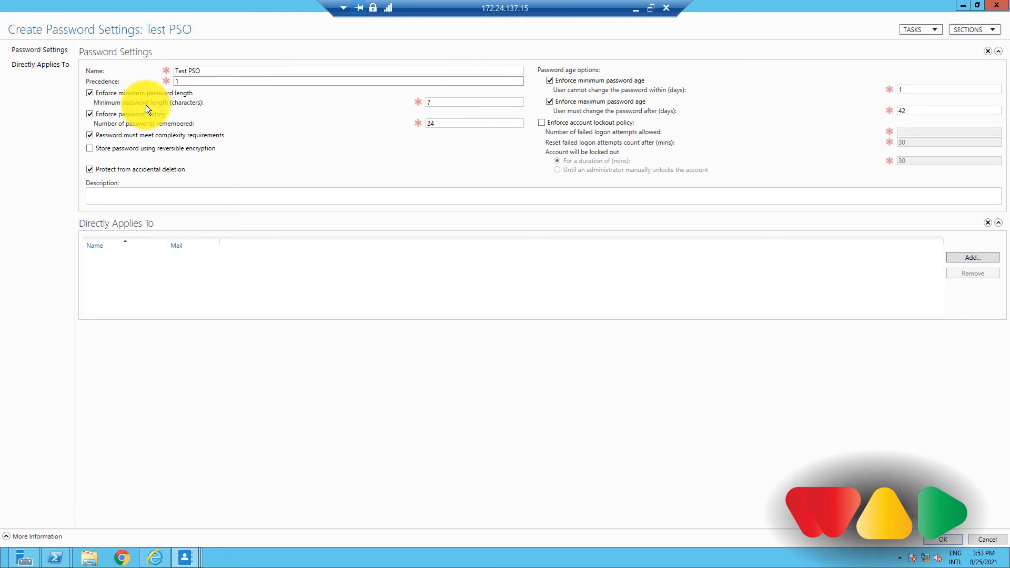
pyautogui.click(972, 258)
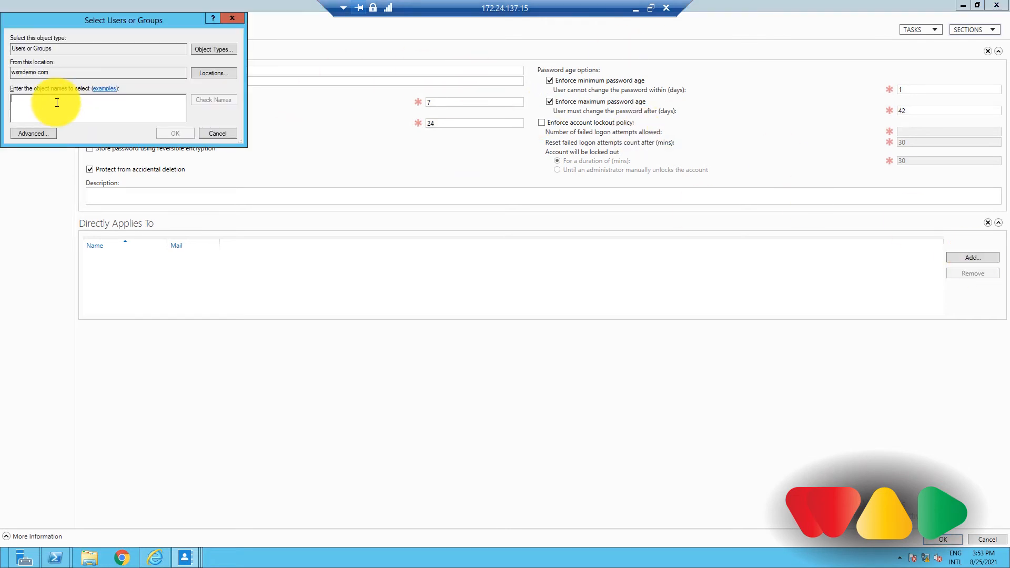
pyautogui.write('administrator')
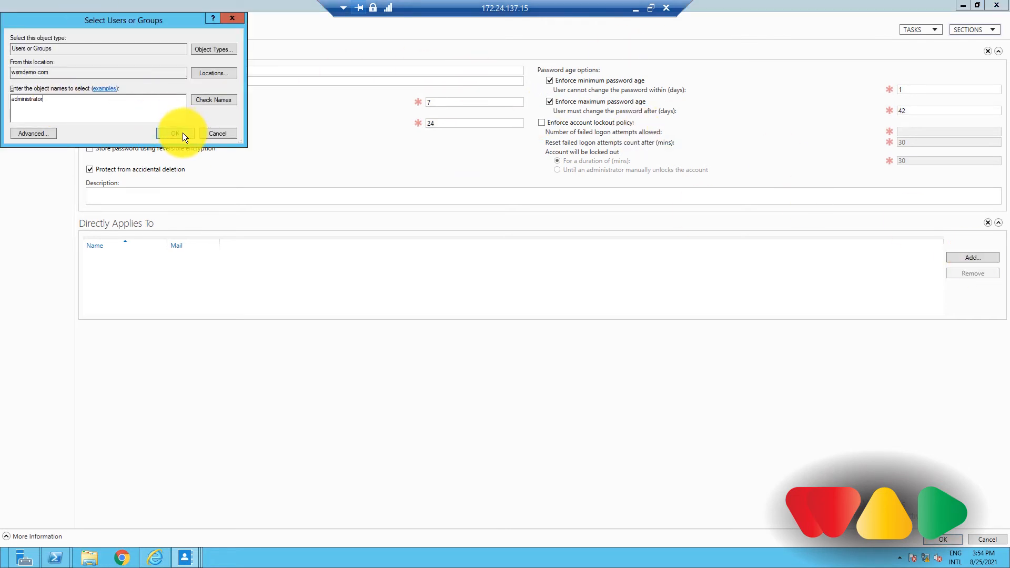
pyautogui.click(175, 133)
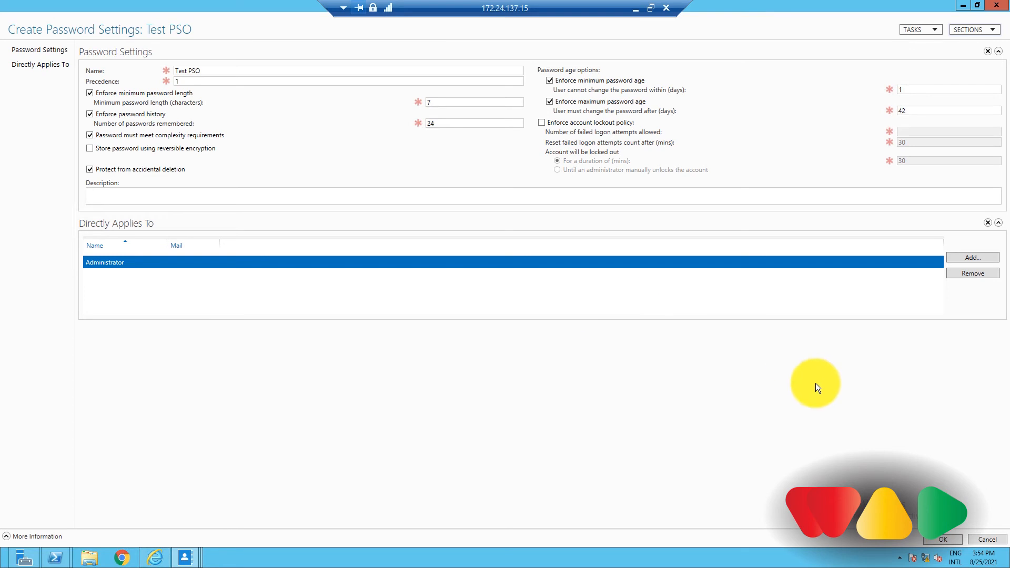
pyautogui.click(942, 539)
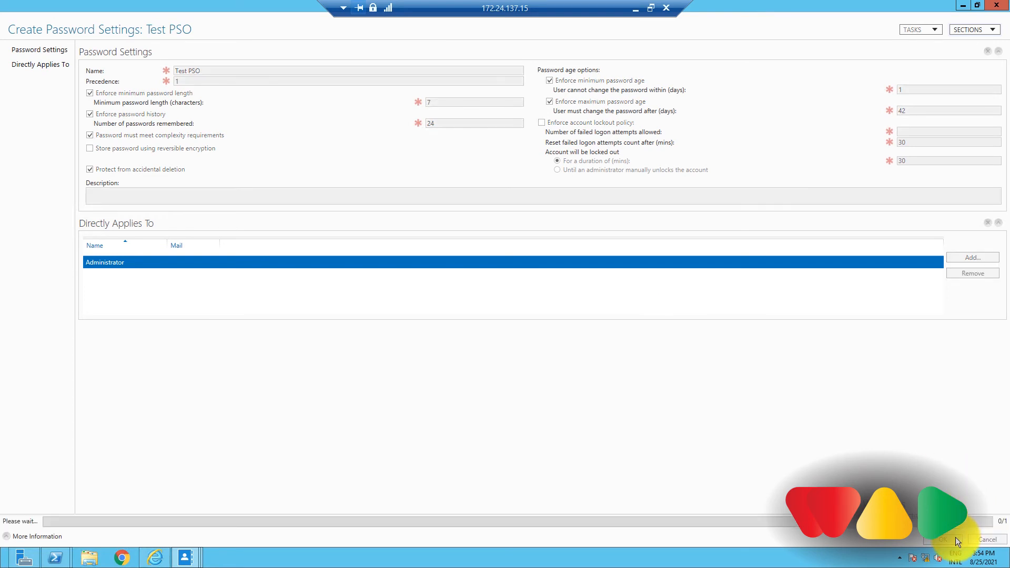
pyautogui.click(944, 539)
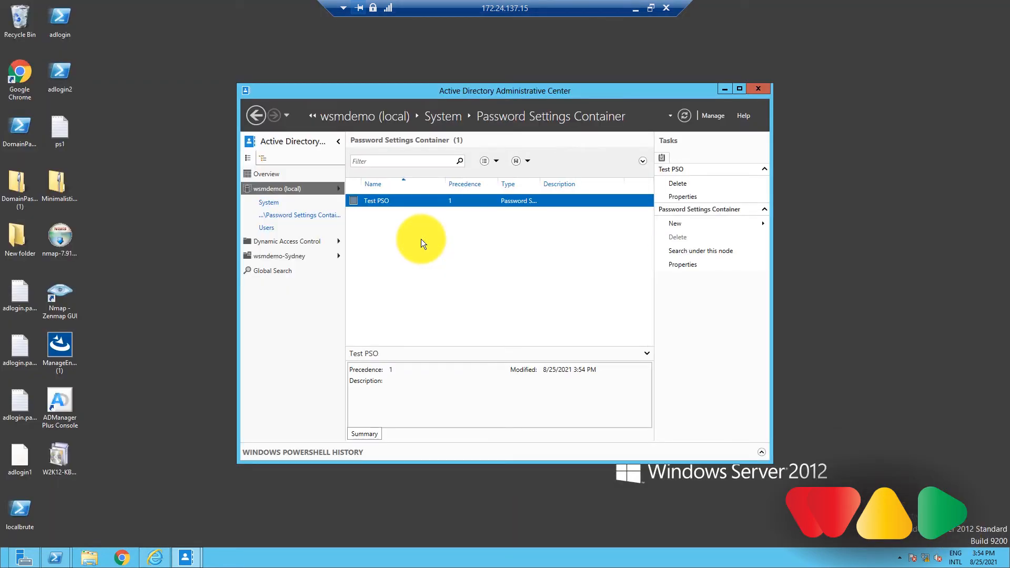
# Step: Open Test PSO's properties and enter 8 as the minimum password length
pyautogui.rightClick(377, 201)
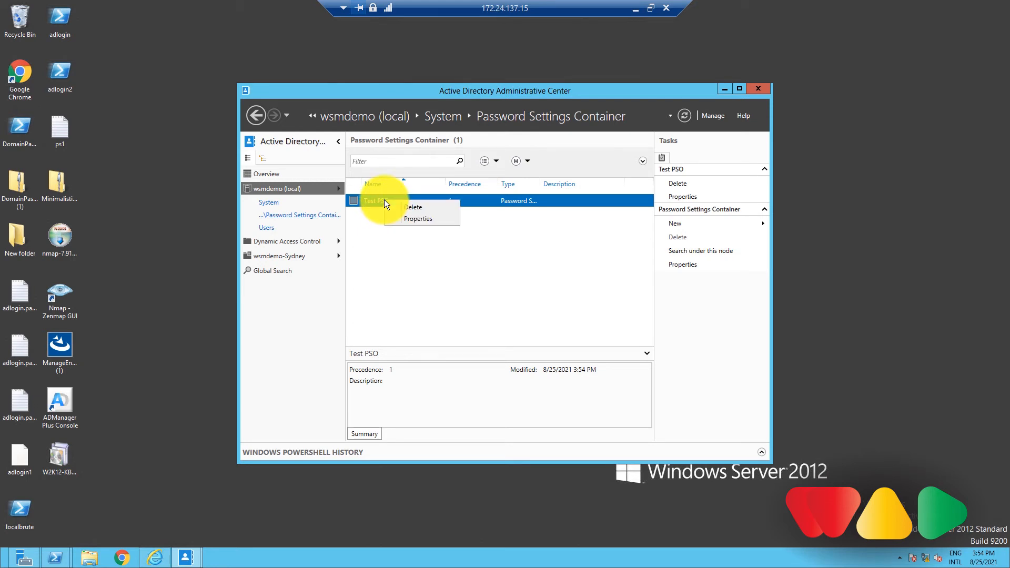
pyautogui.click(418, 218)
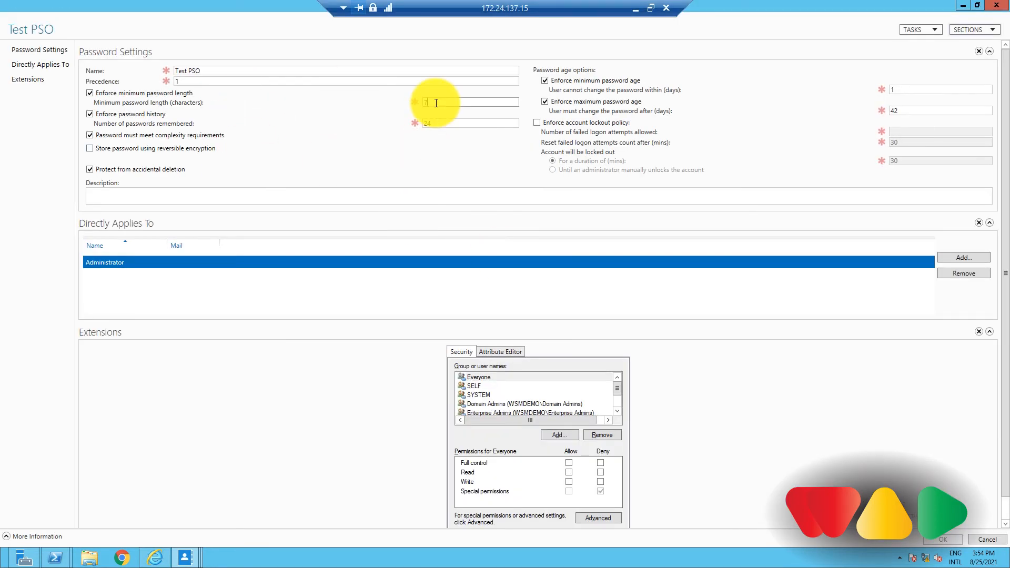
pyautogui.write('8')
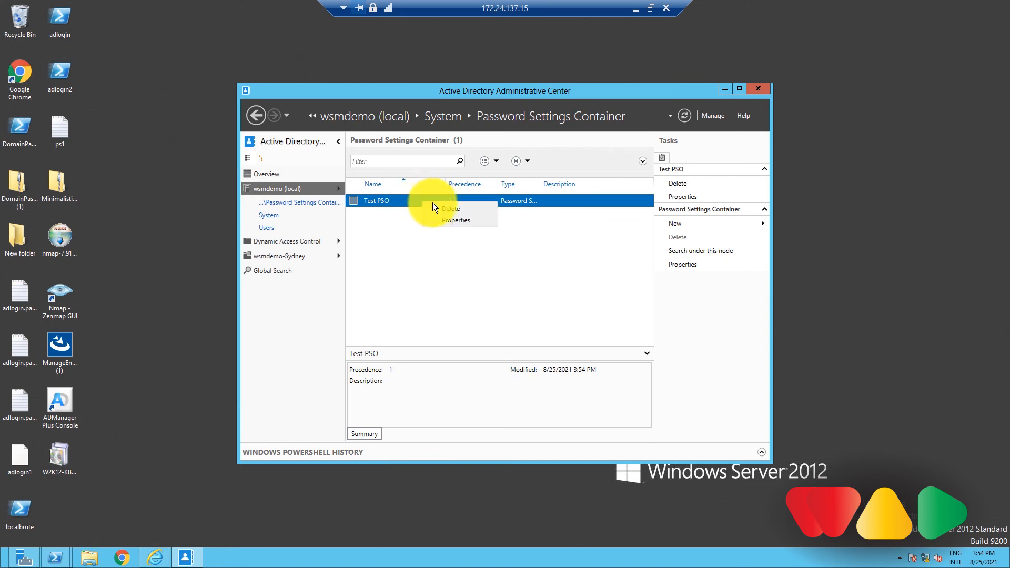
# Step: Dismiss Test PSO's context menu and return to the System container listing
pyautogui.click(554, 316)
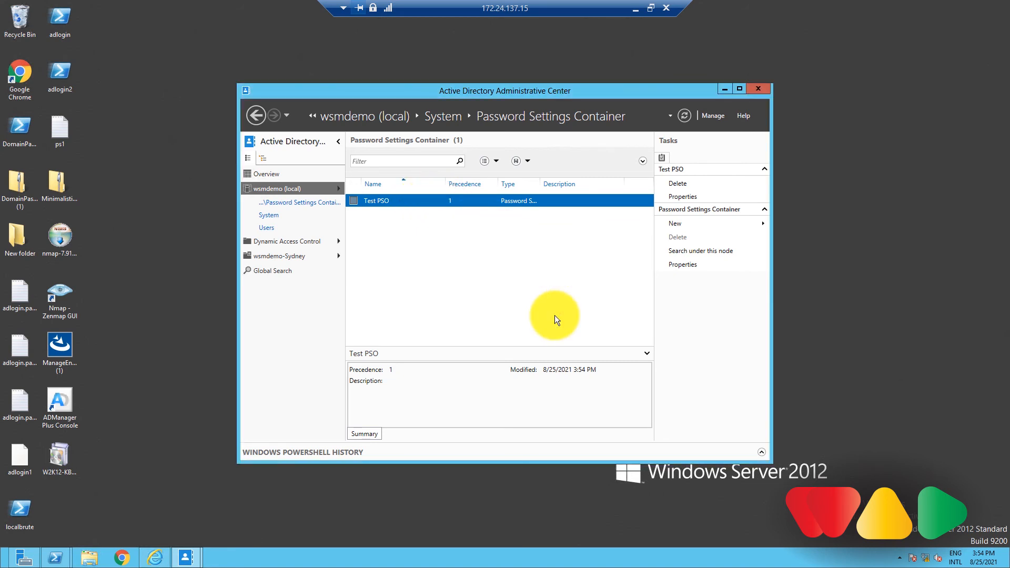
pyautogui.moveTo(362, 223)
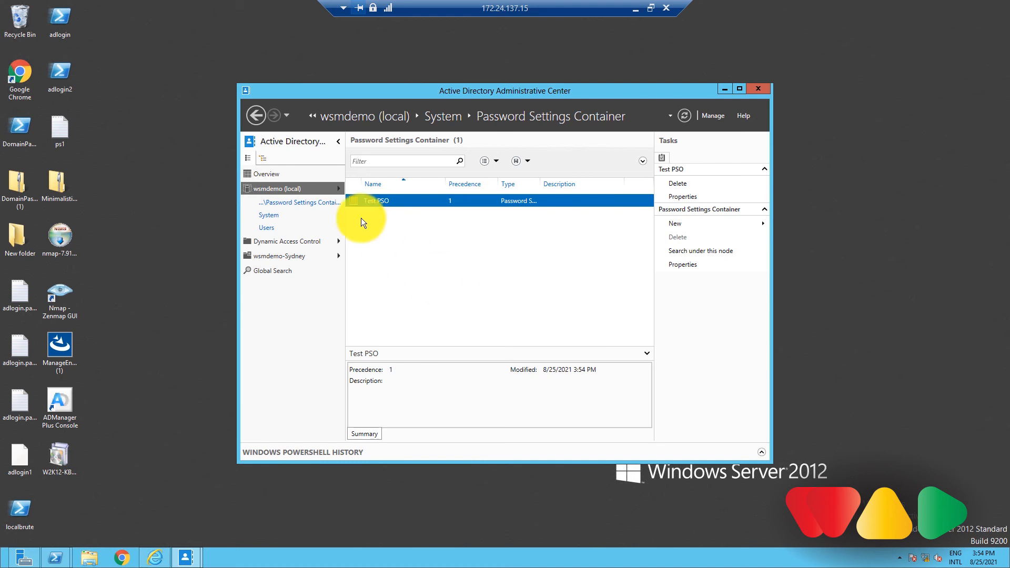
pyautogui.click(268, 215)
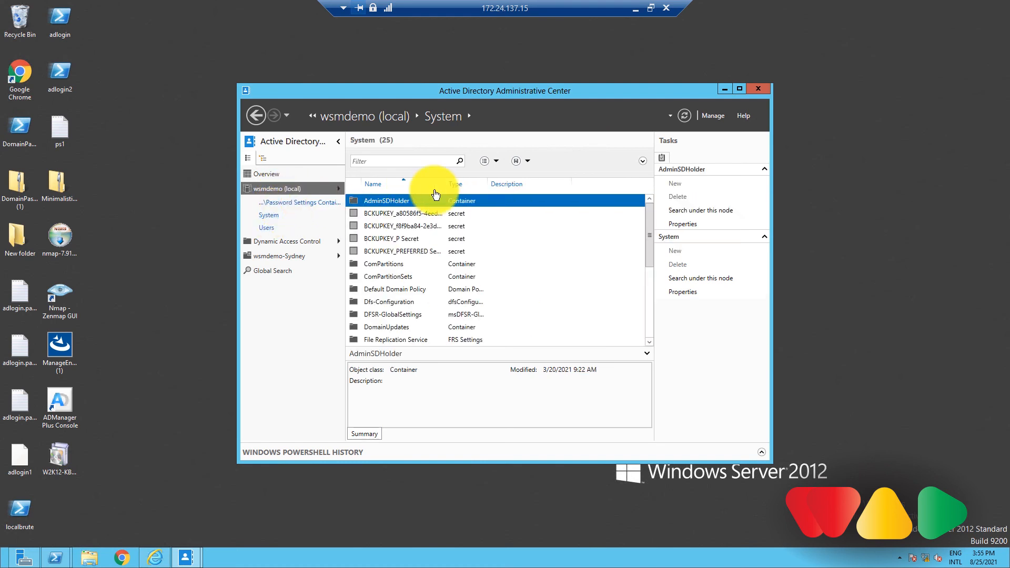
pyautogui.moveTo(592, 134)
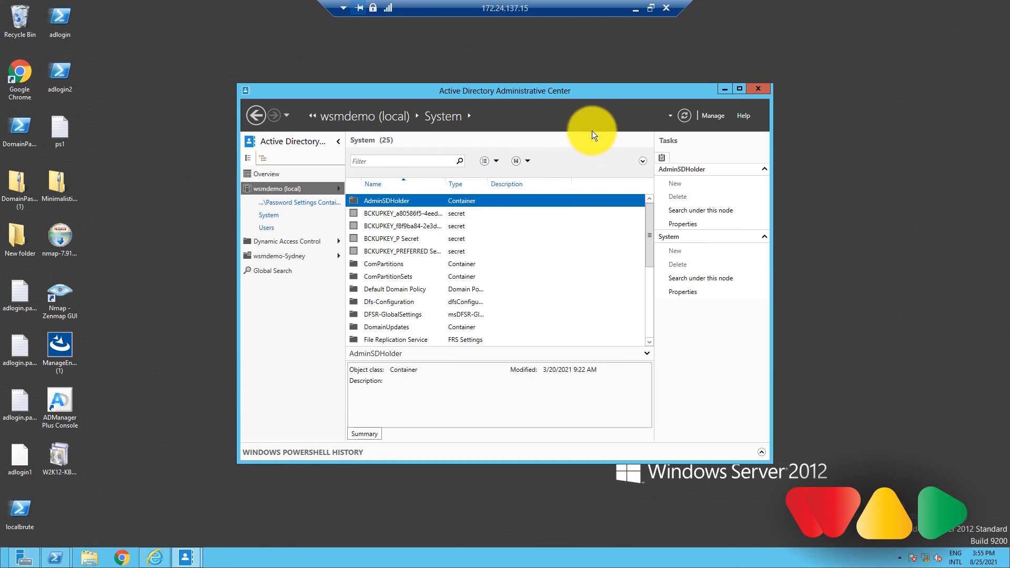
pyautogui.moveTo(593, 134)
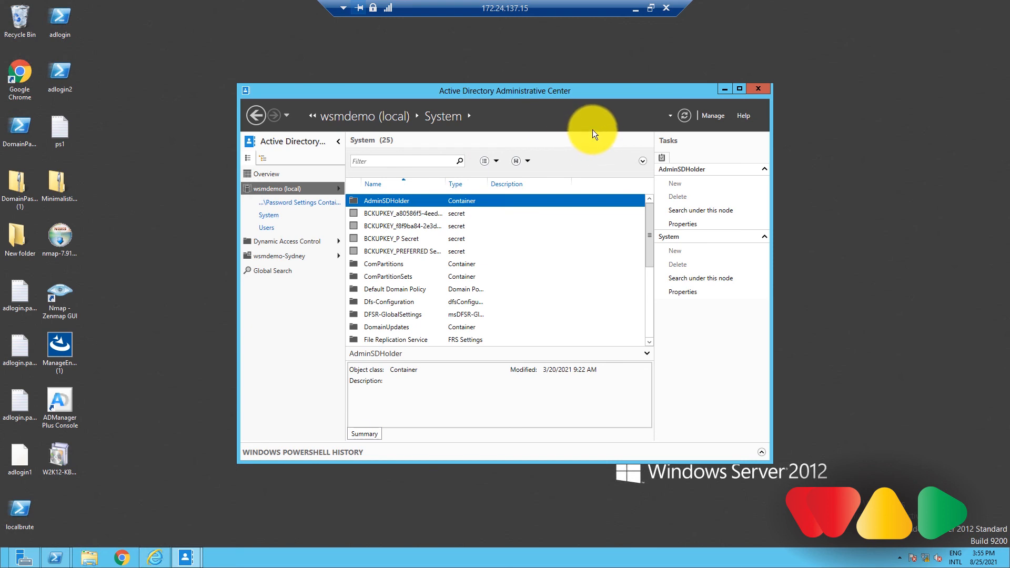